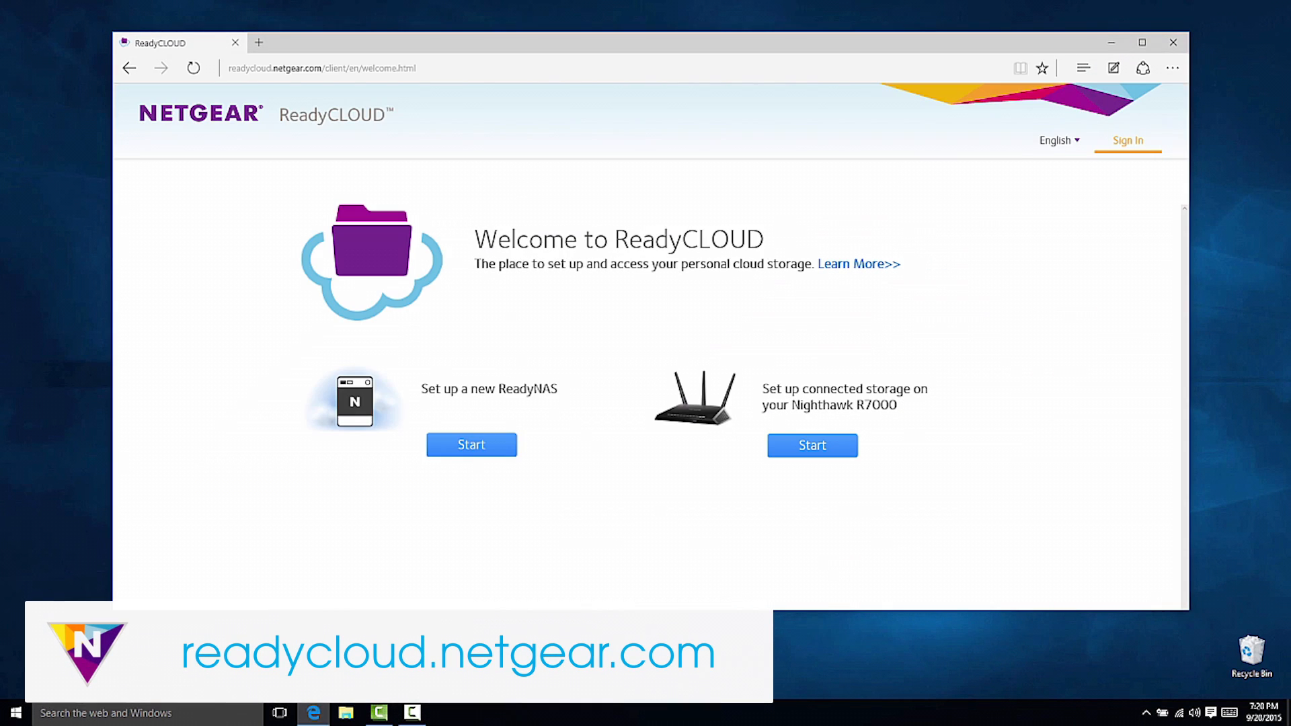
Step: Sign in to ReadyCLOUD and log in to the ReadyNAS admin page
click(1127, 140)
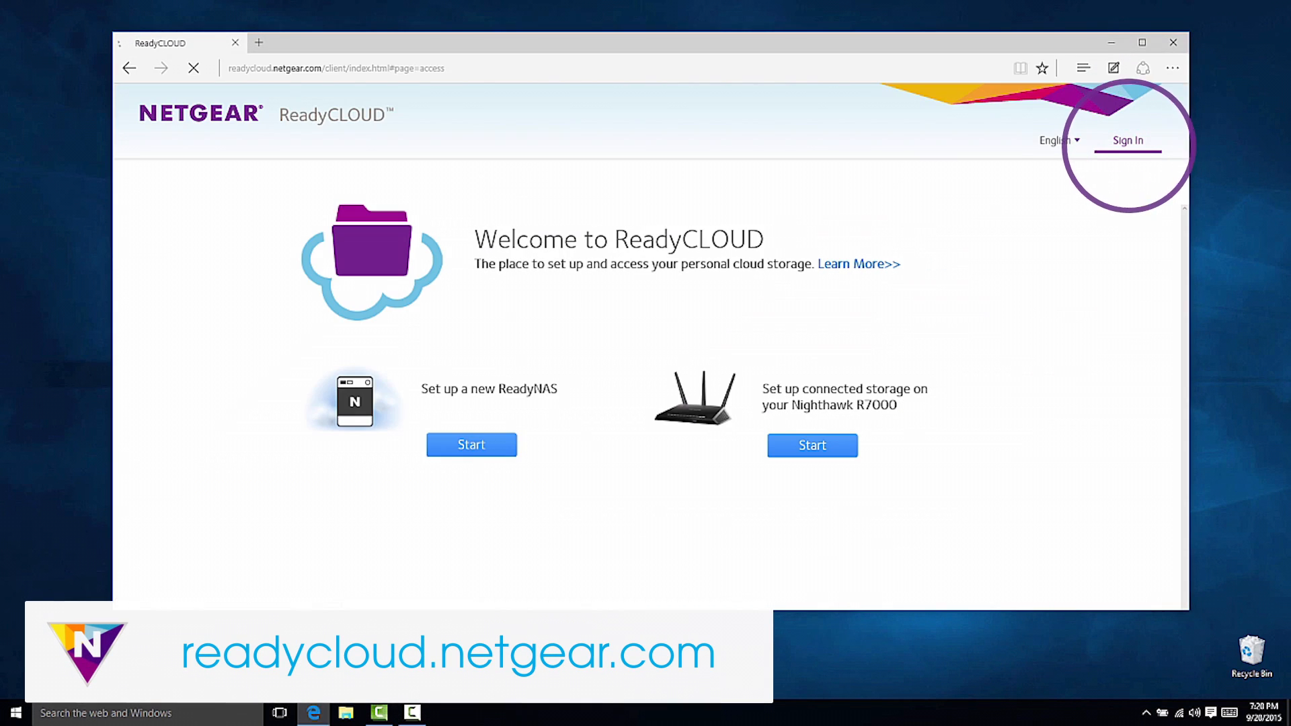
click(1127, 140)
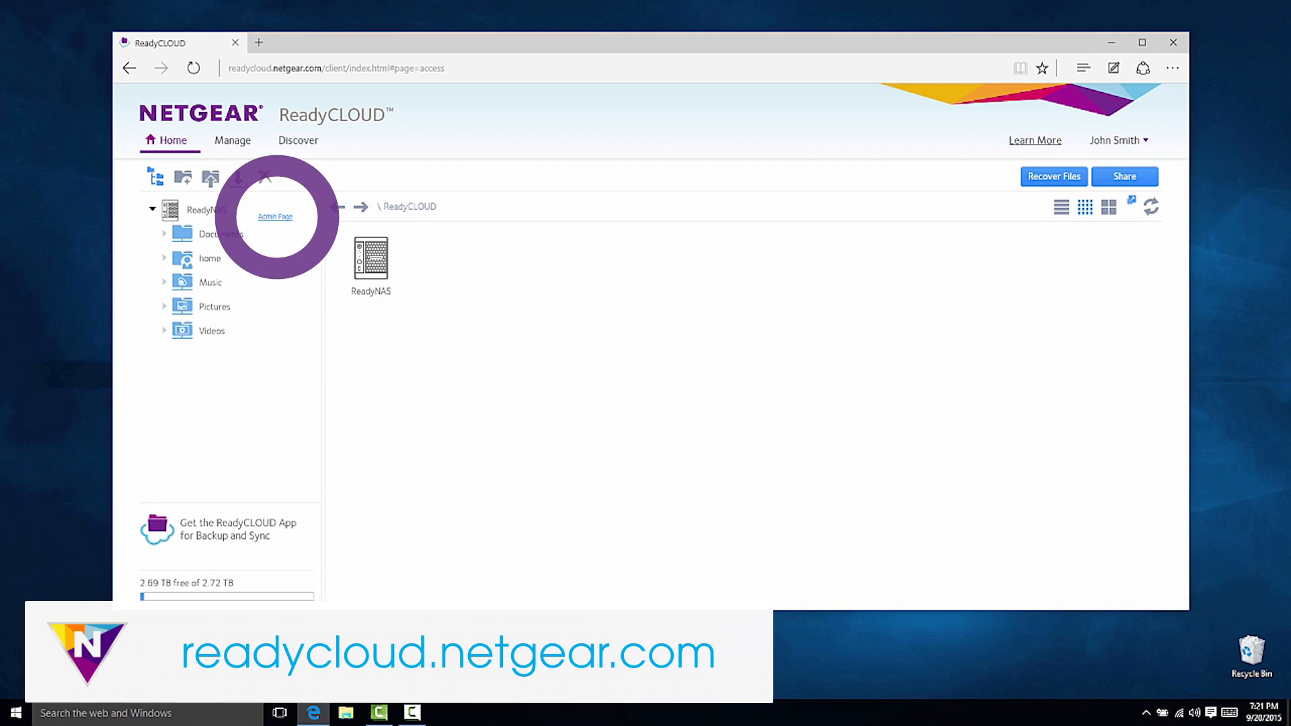
click(274, 215)
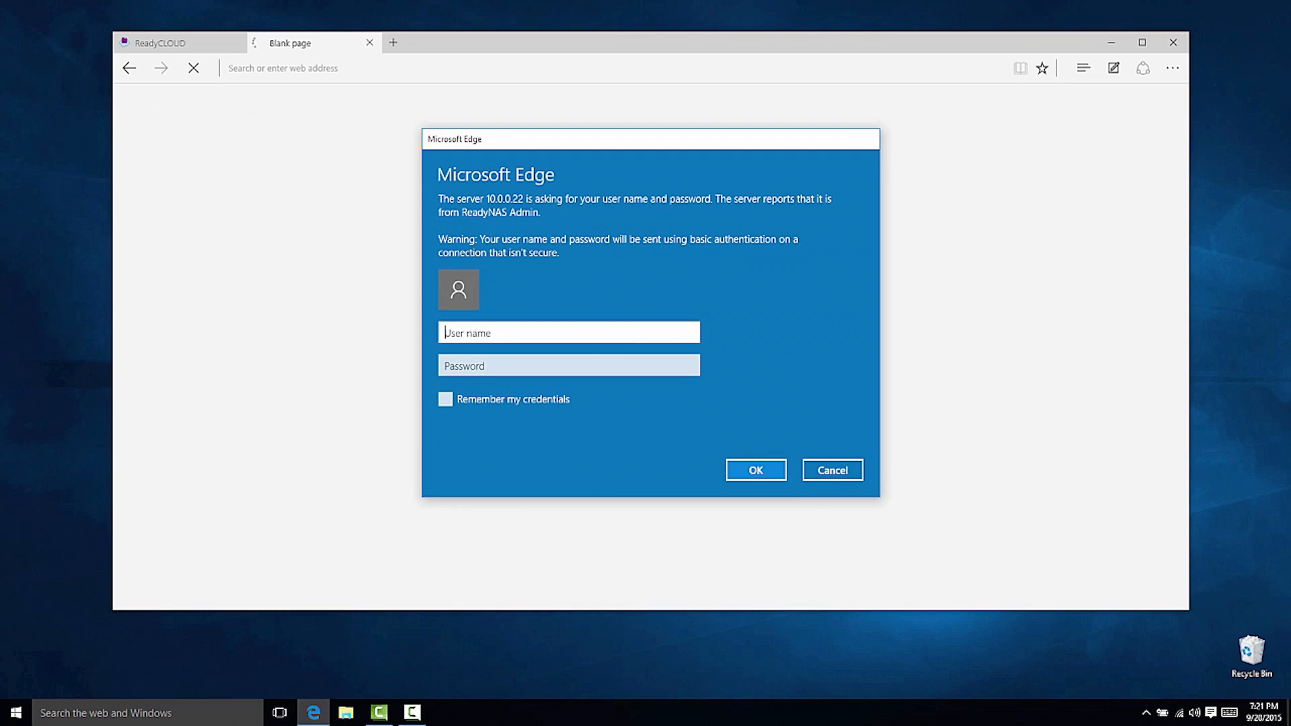
click(755, 469)
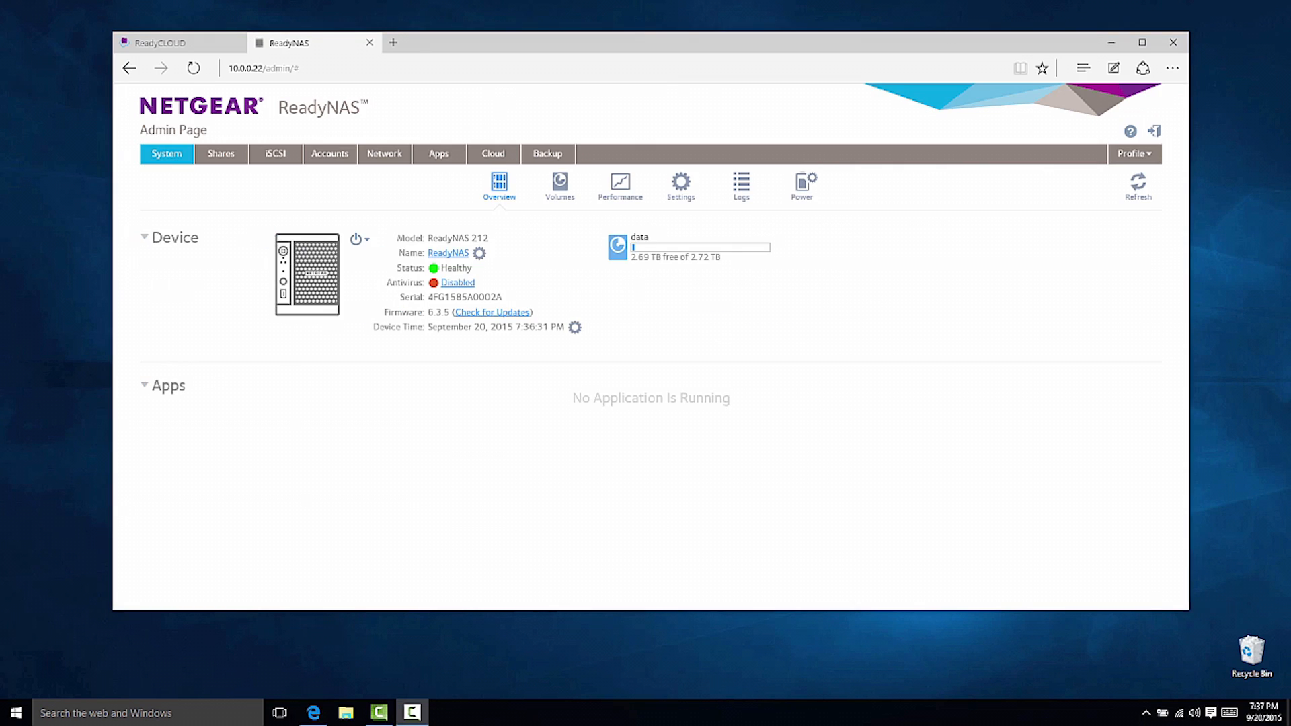
Step: Launch Plex from the admin page's Available Apps
click(438, 154)
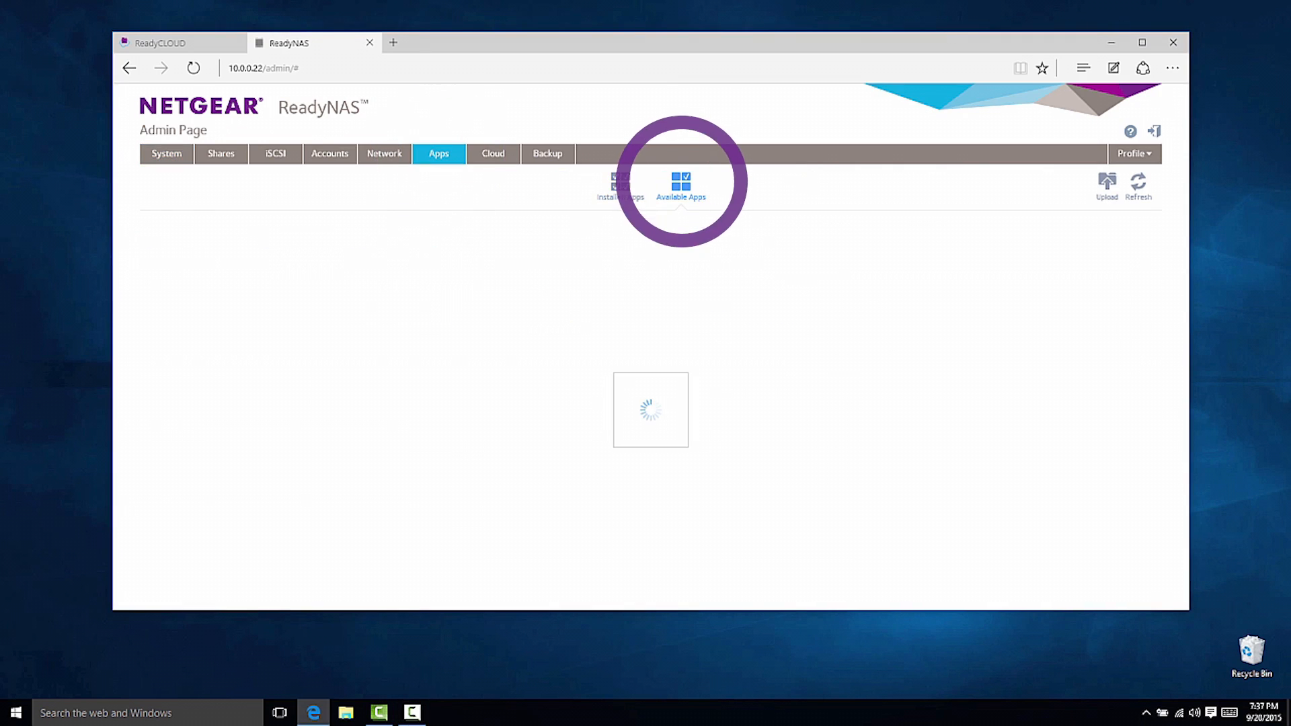
click(189, 476)
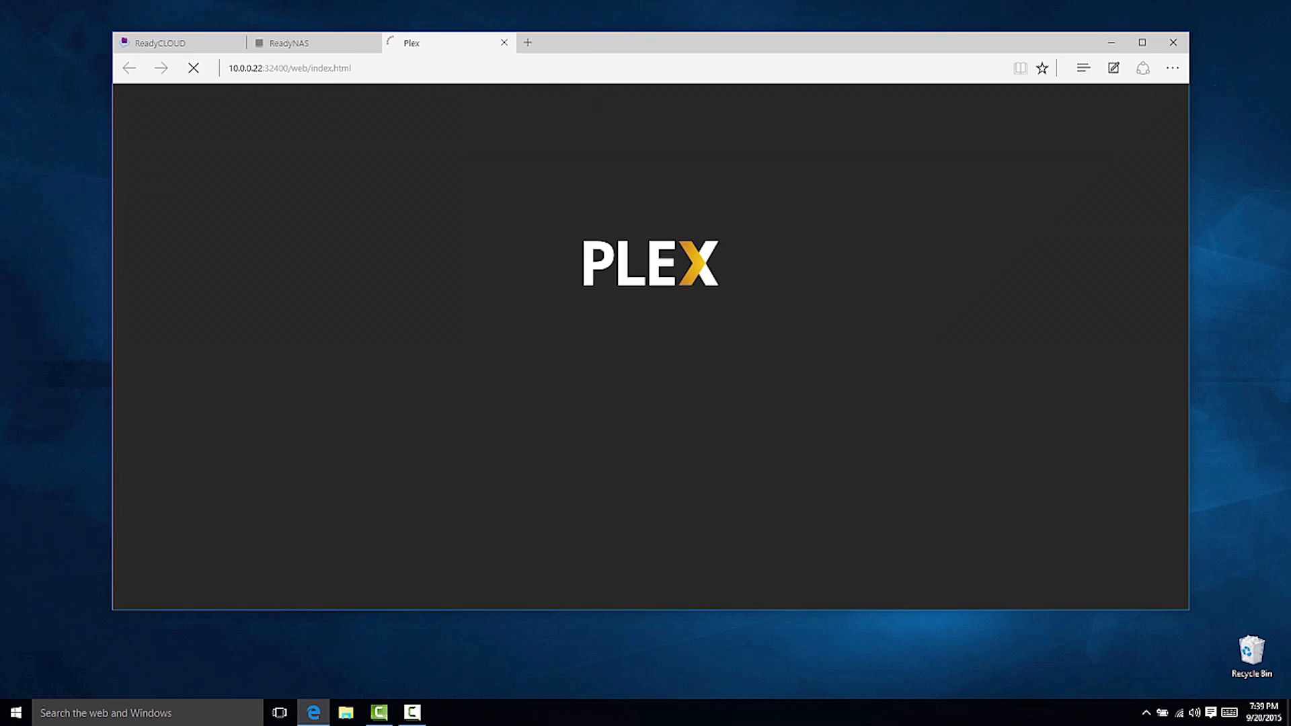
Step: Sign in to the Plex account from the account menu
click(1151, 103)
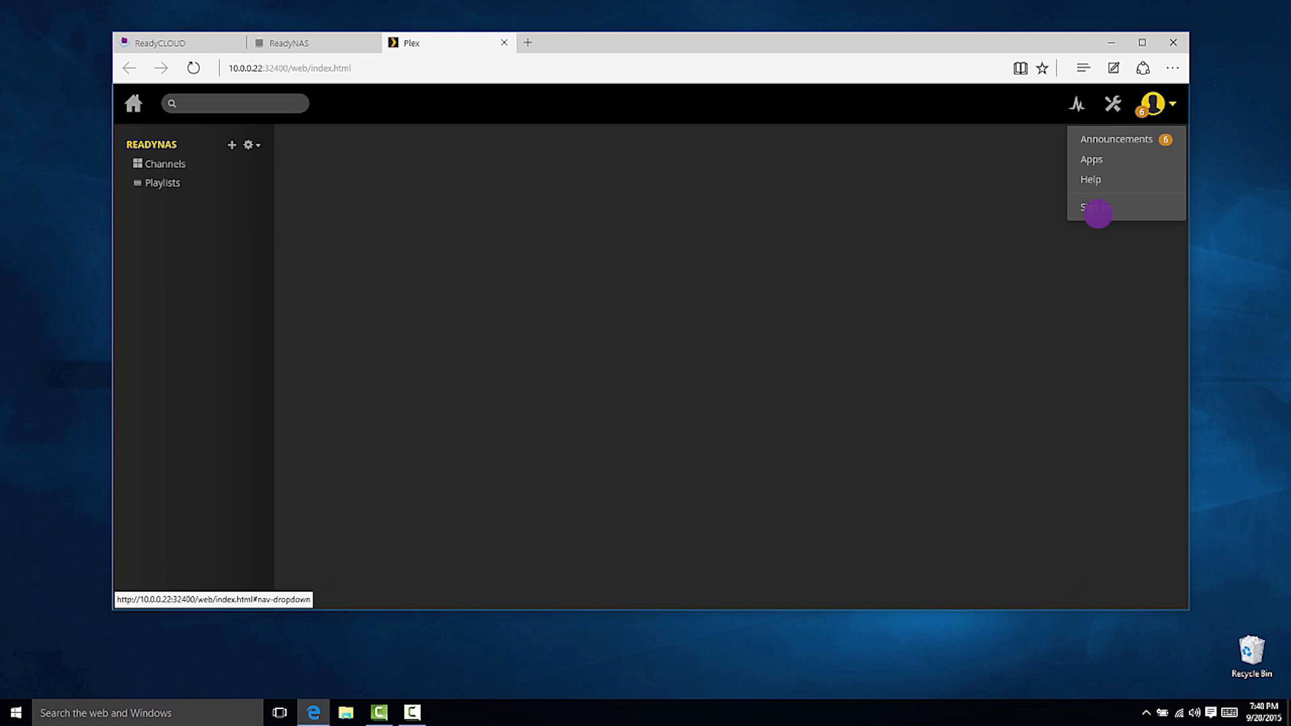
click(1092, 207)
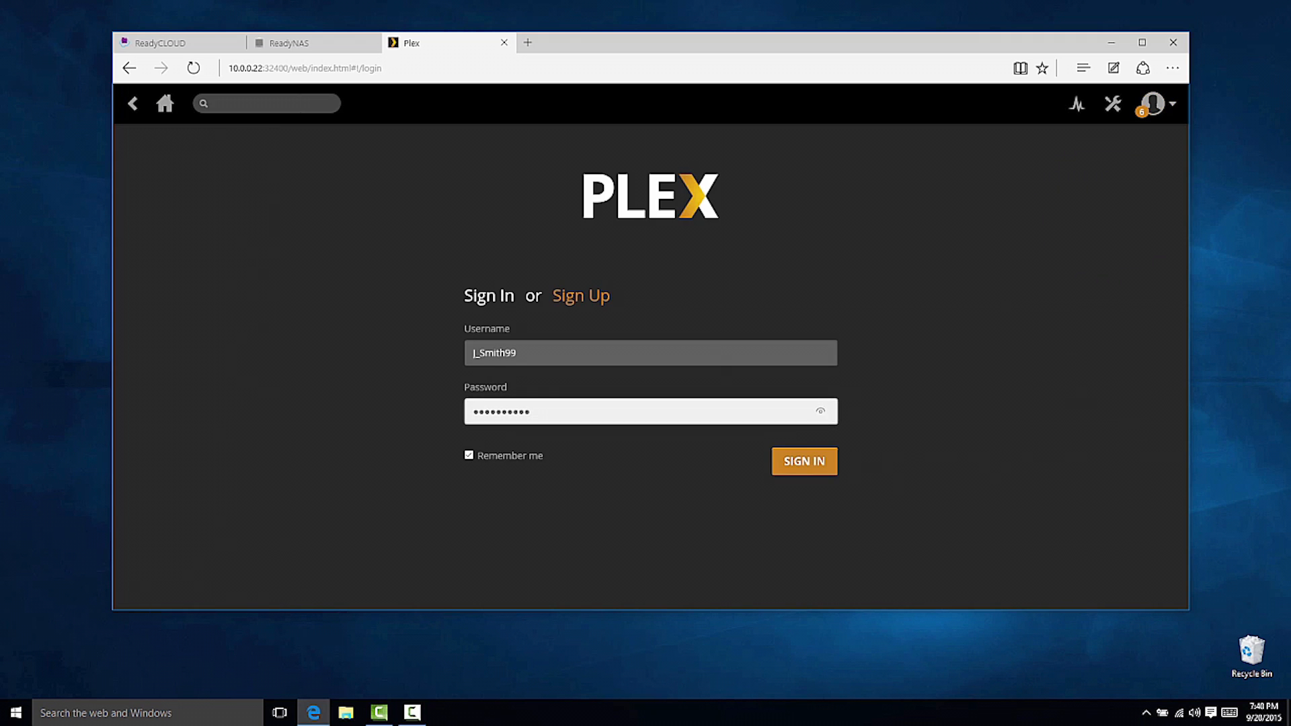
click(803, 460)
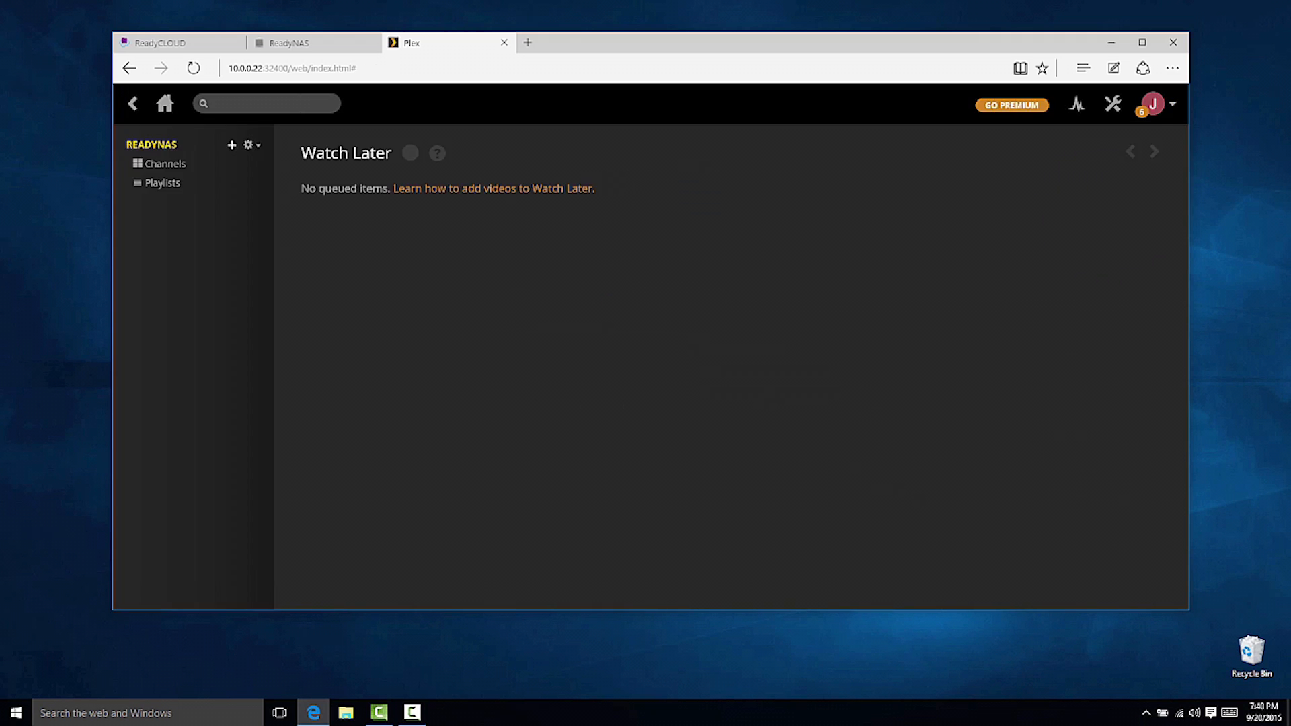
Step: Add a TV Shows library pointing at a media folder on the NAS
click(233, 145)
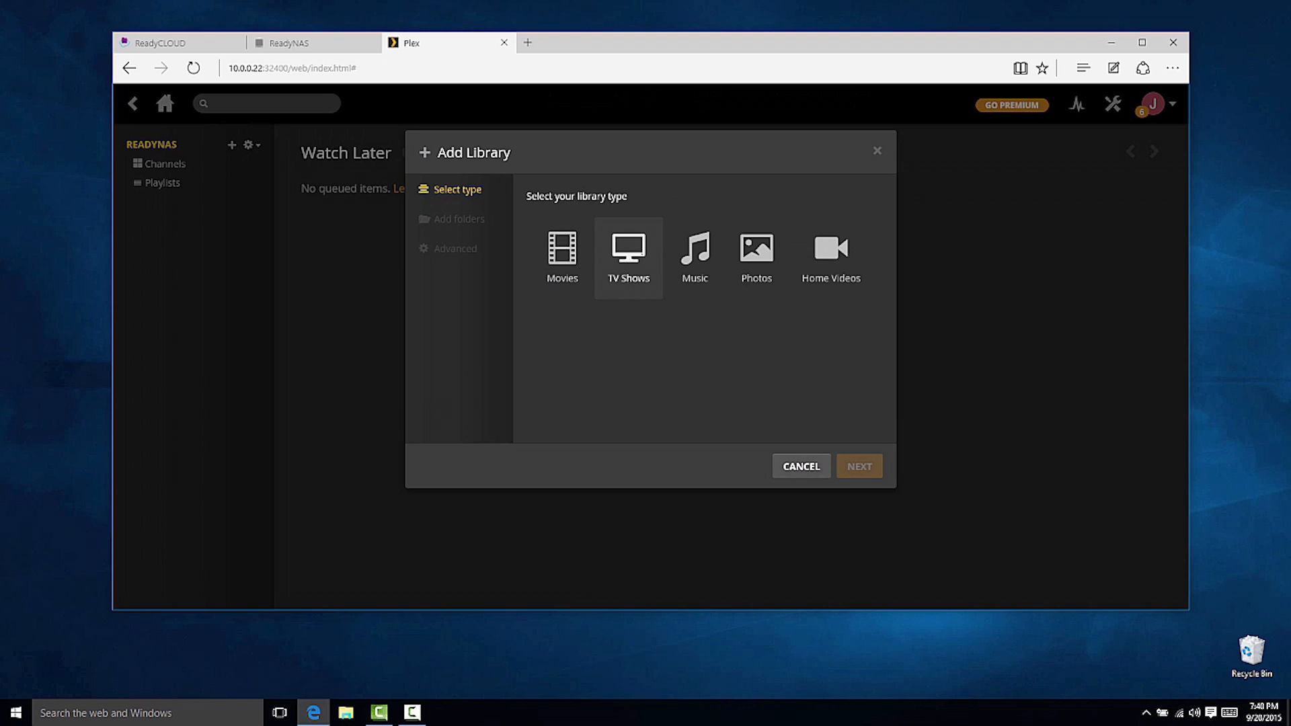
click(628, 252)
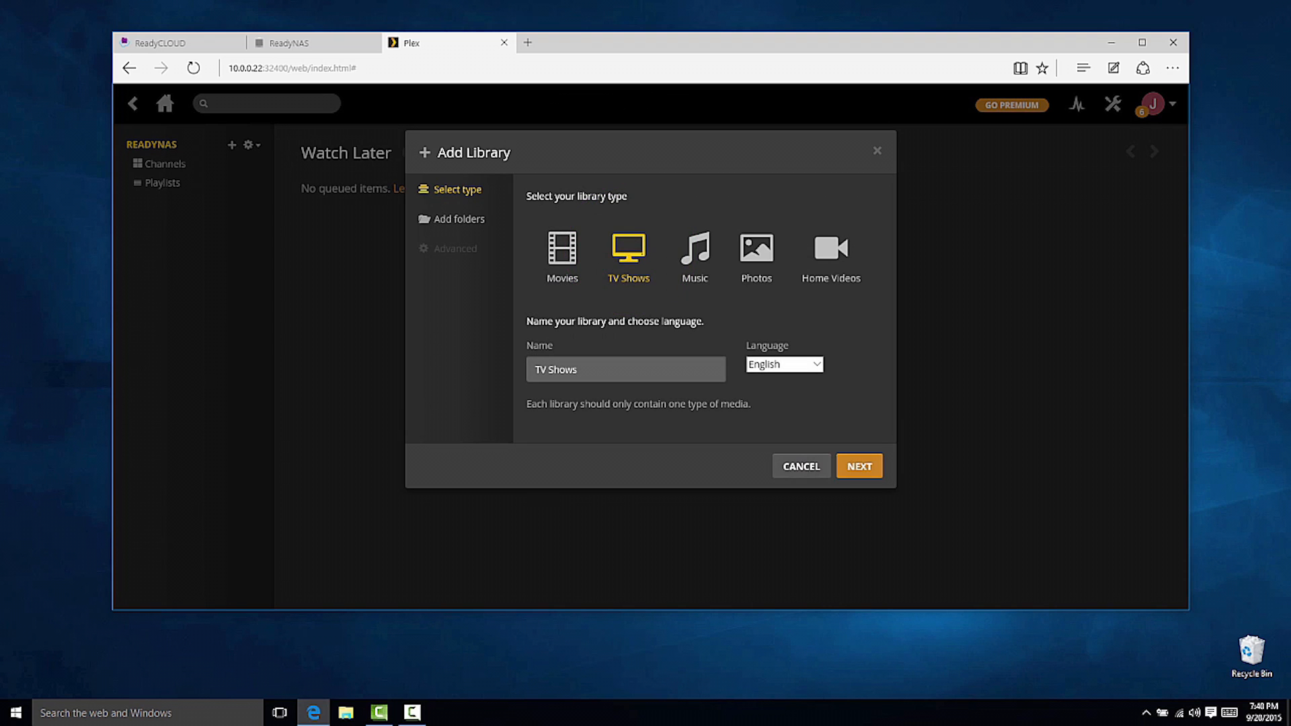
click(860, 466)
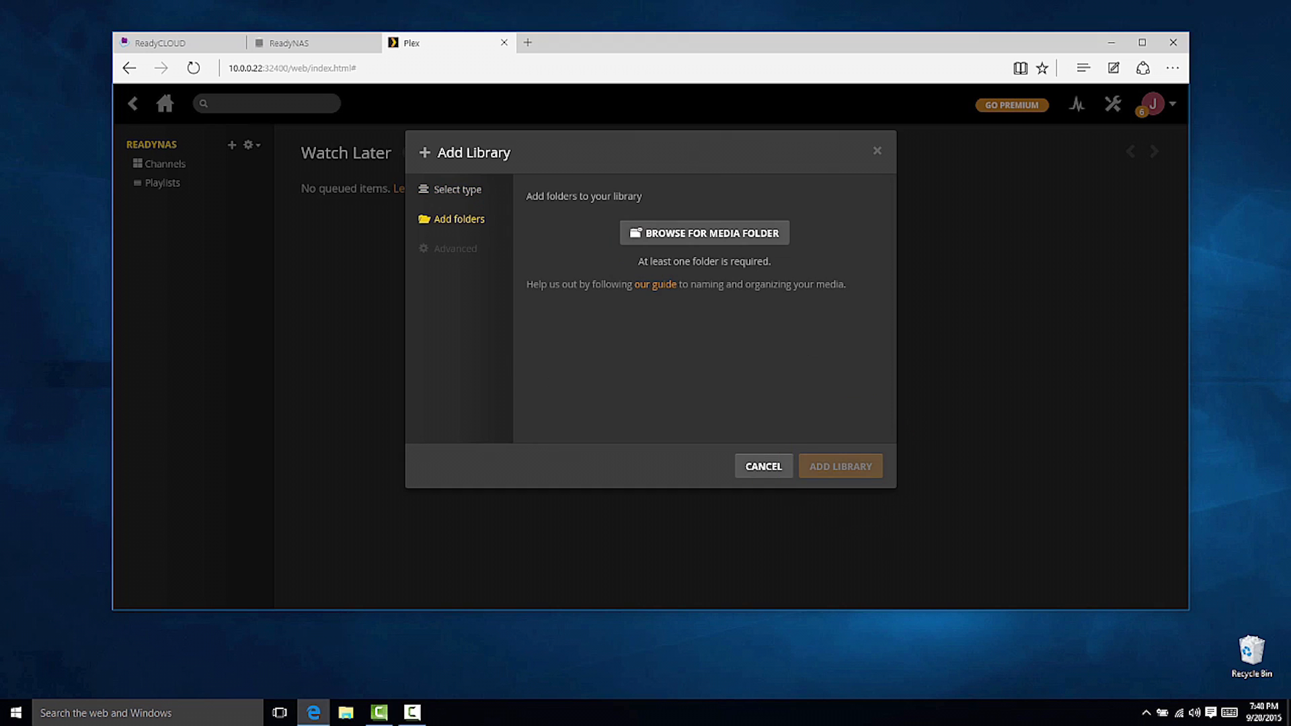
click(703, 233)
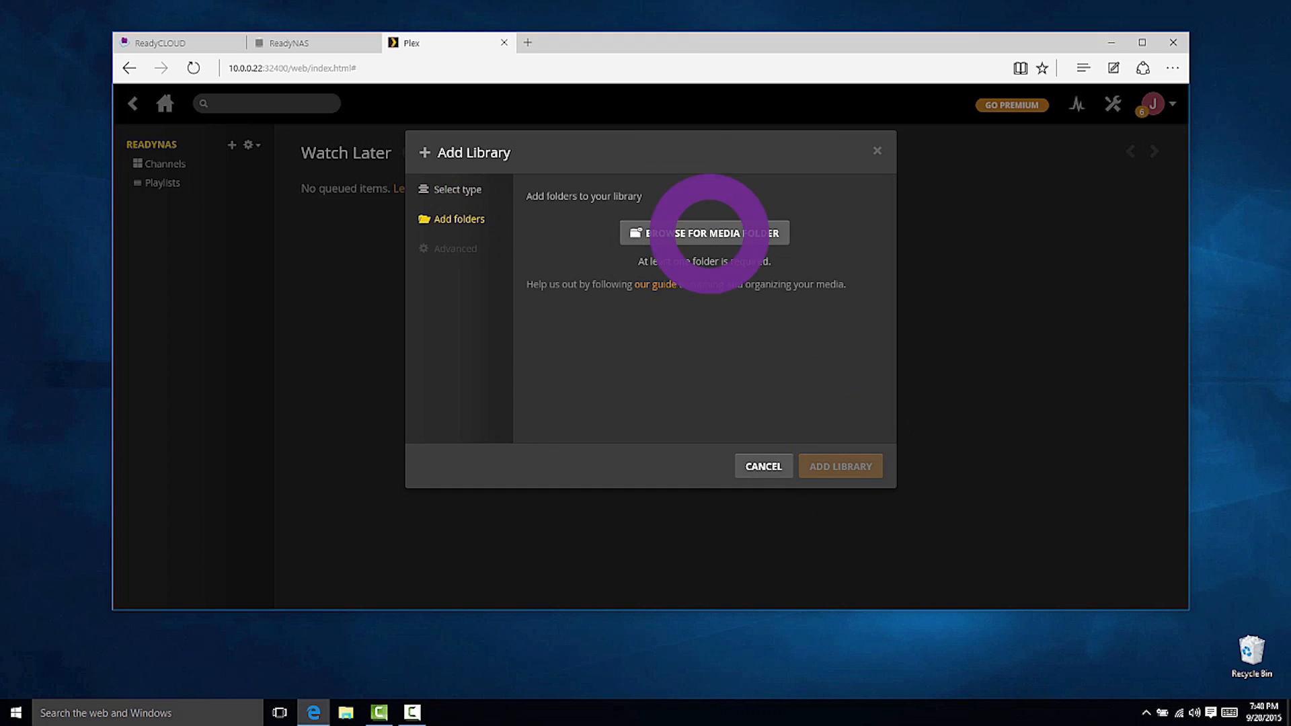
click(700, 233)
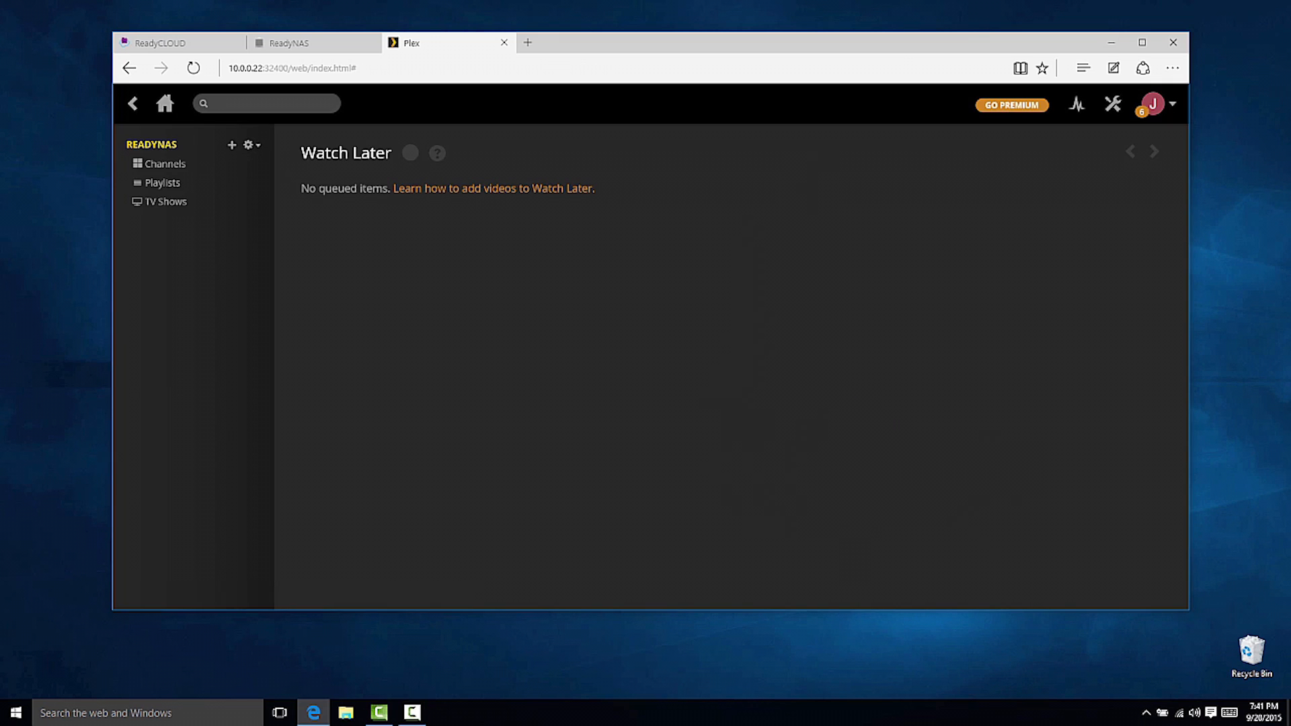
Step: Update all libraries, confirm Remote Access is enabled under Server settings, and return Home
click(249, 145)
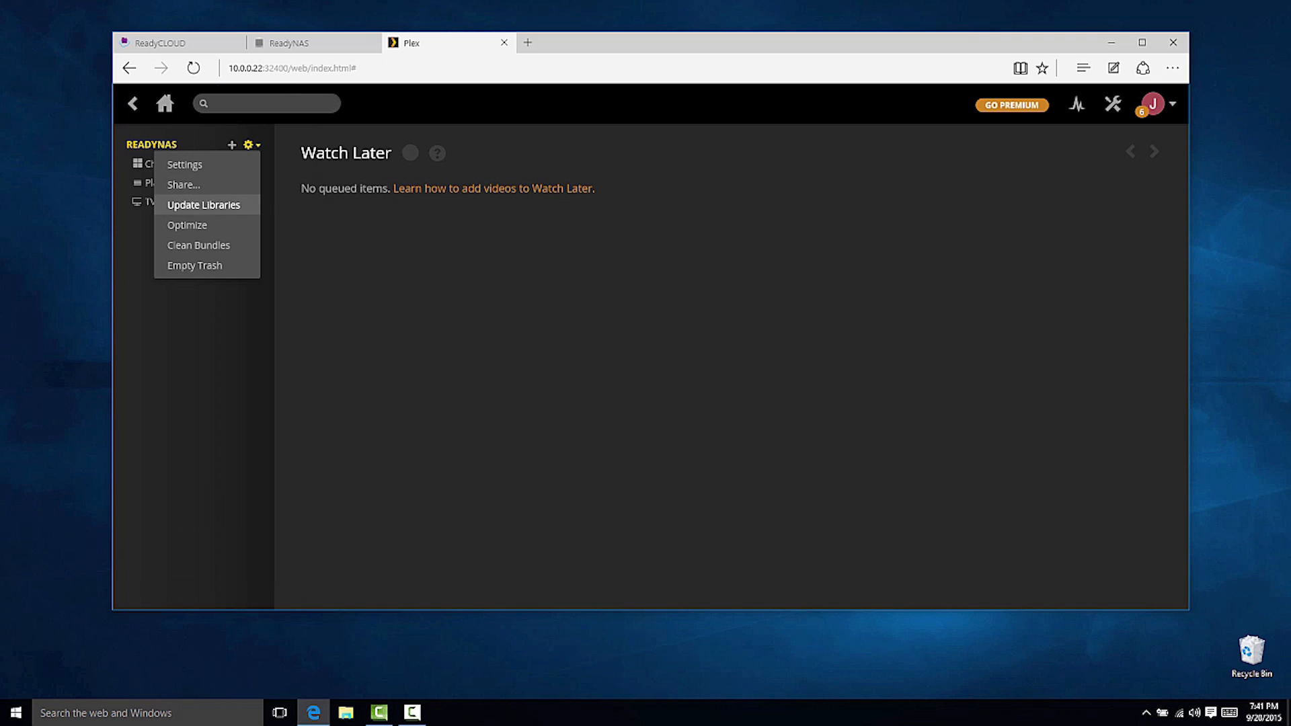
click(204, 204)
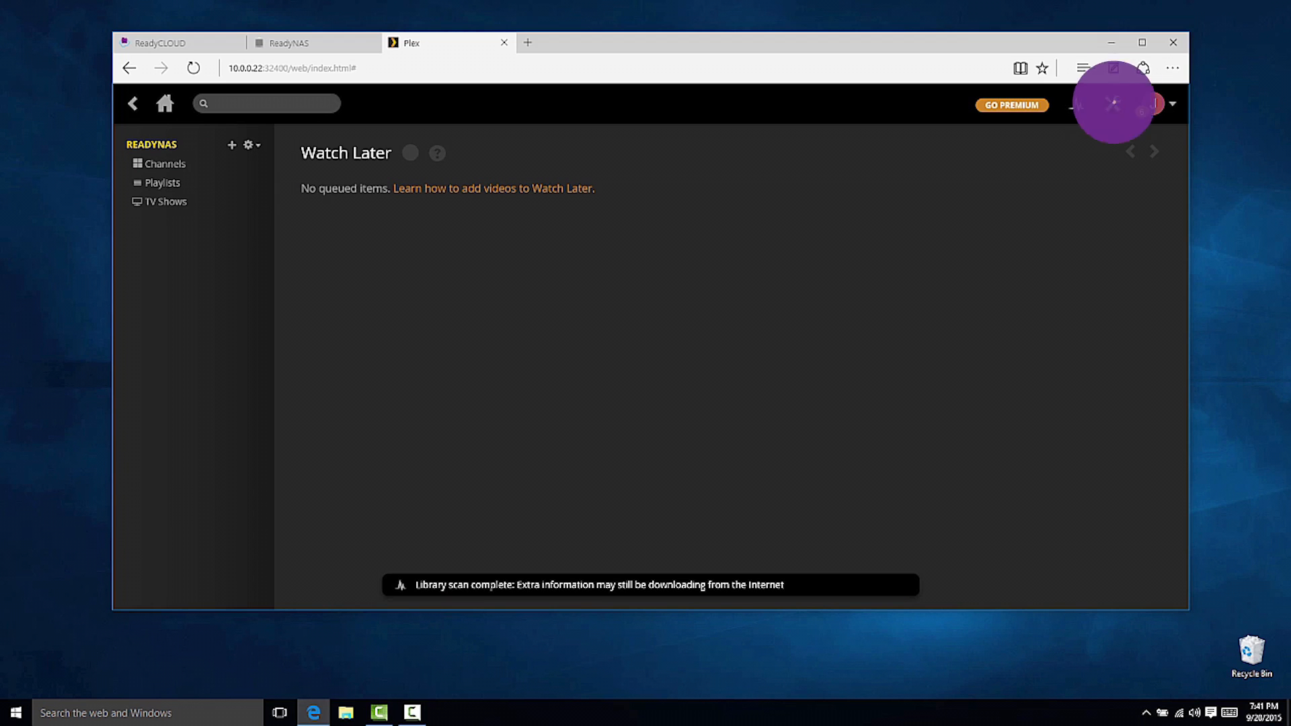
click(1112, 105)
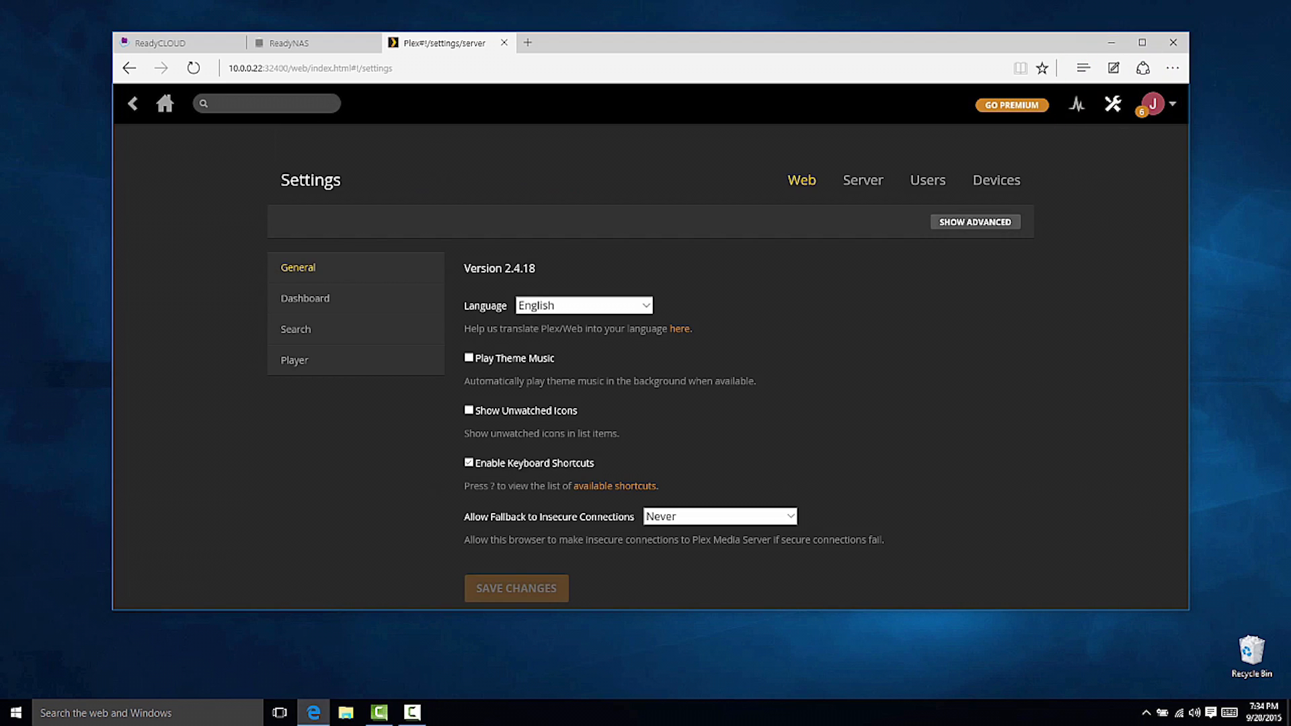
click(862, 179)
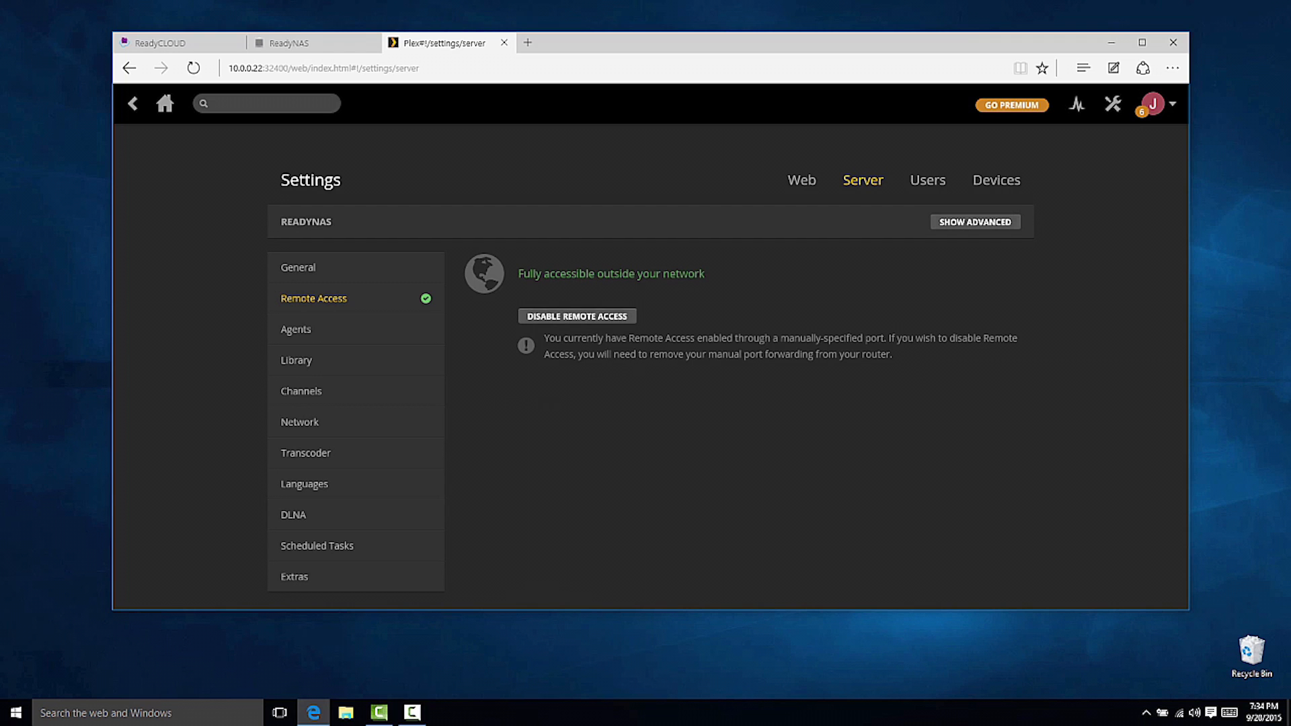
click(298, 267)
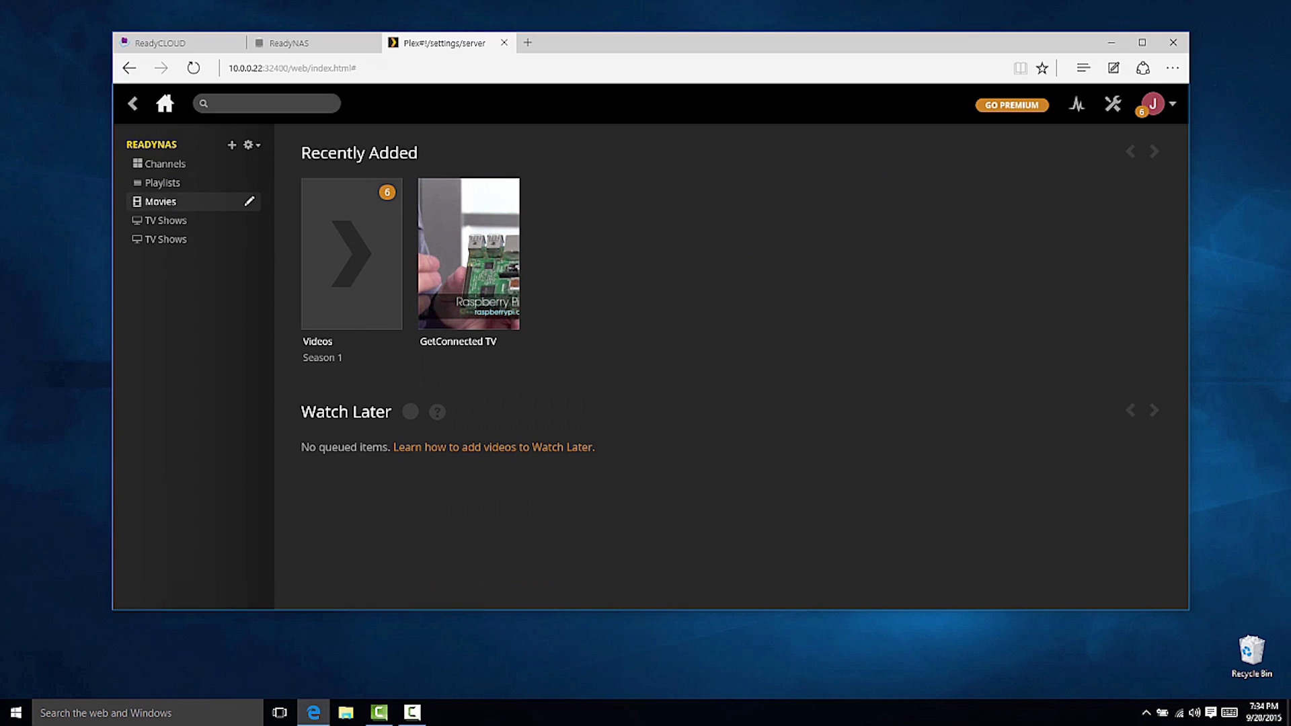
Step: Set the Web player's Remote Quality to 2 Mbps 720p, leaving local and online at Original
click(249, 145)
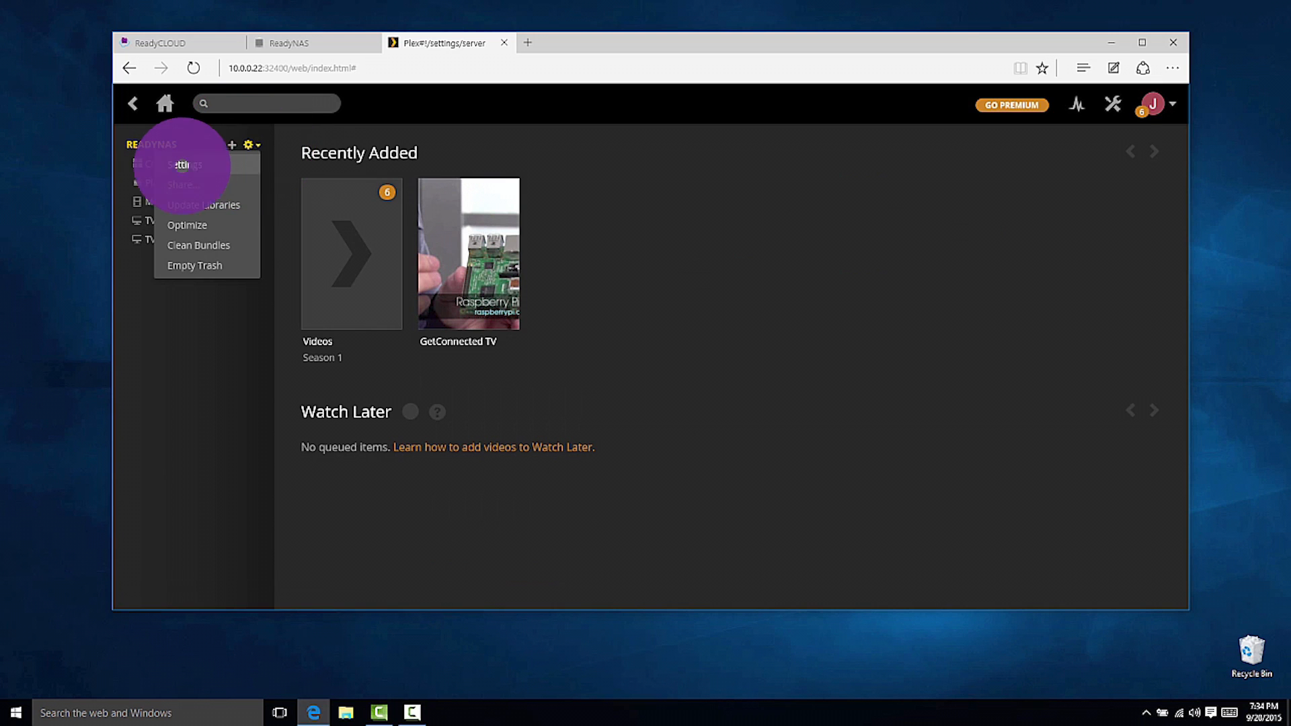
click(182, 164)
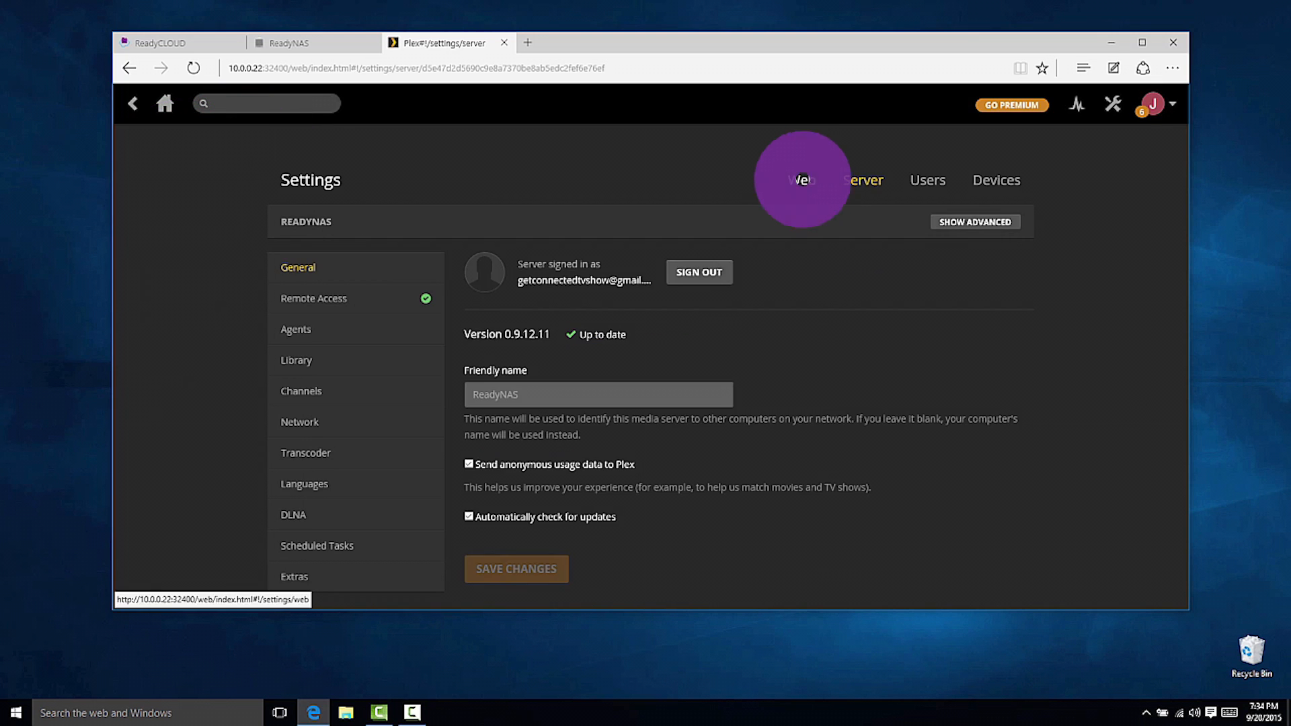
click(797, 178)
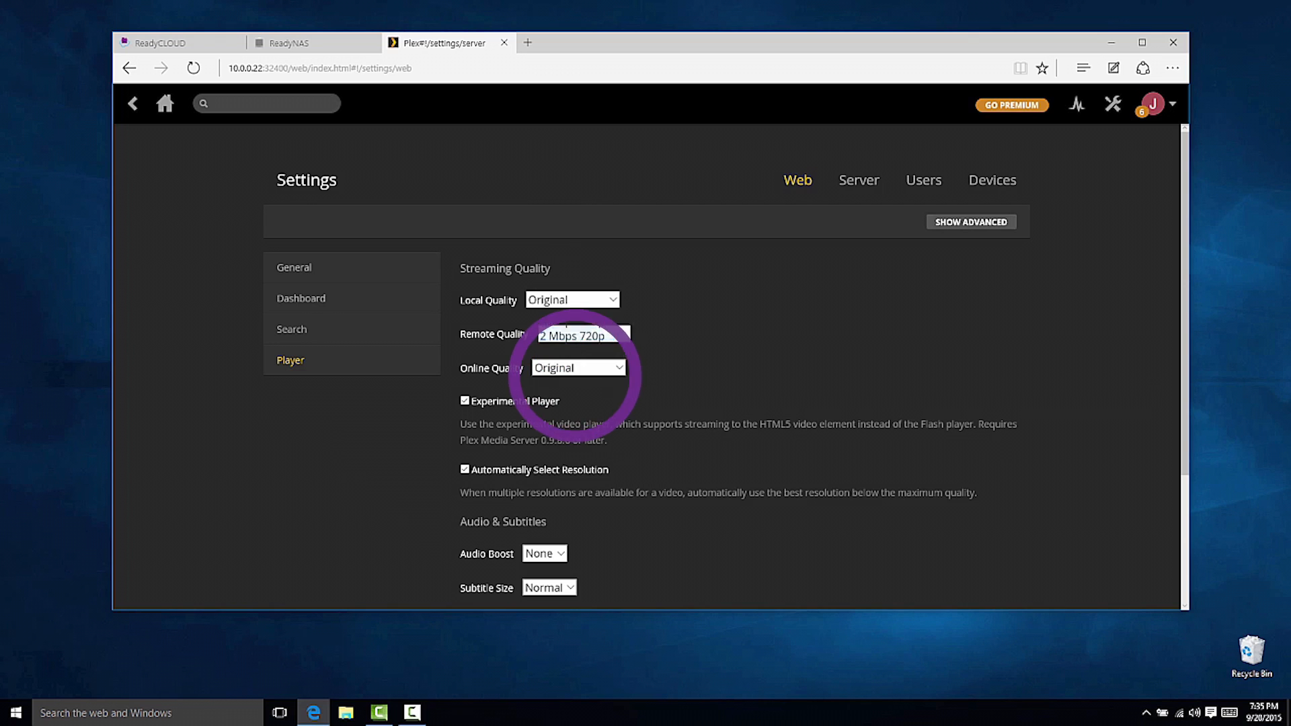
click(578, 333)
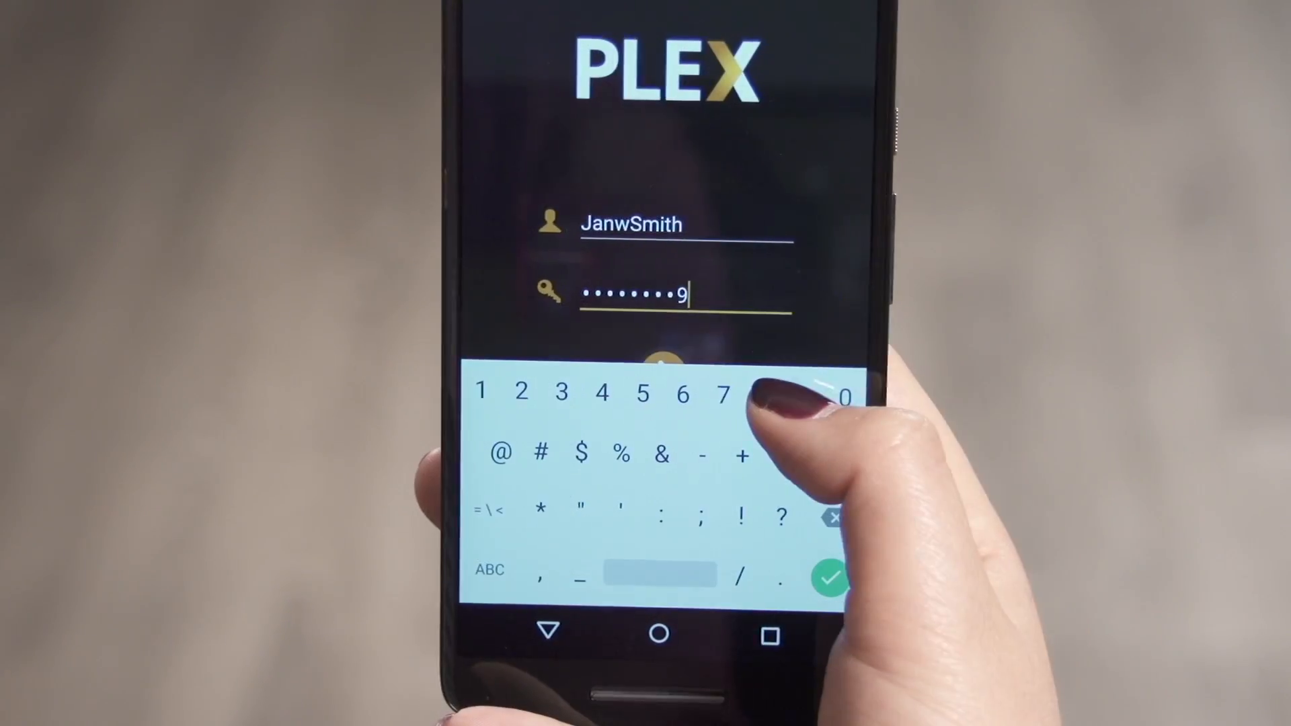
Step: Sign in on the phone, play a streamed video and show its playback settings at 720 kbps
click(830, 574)
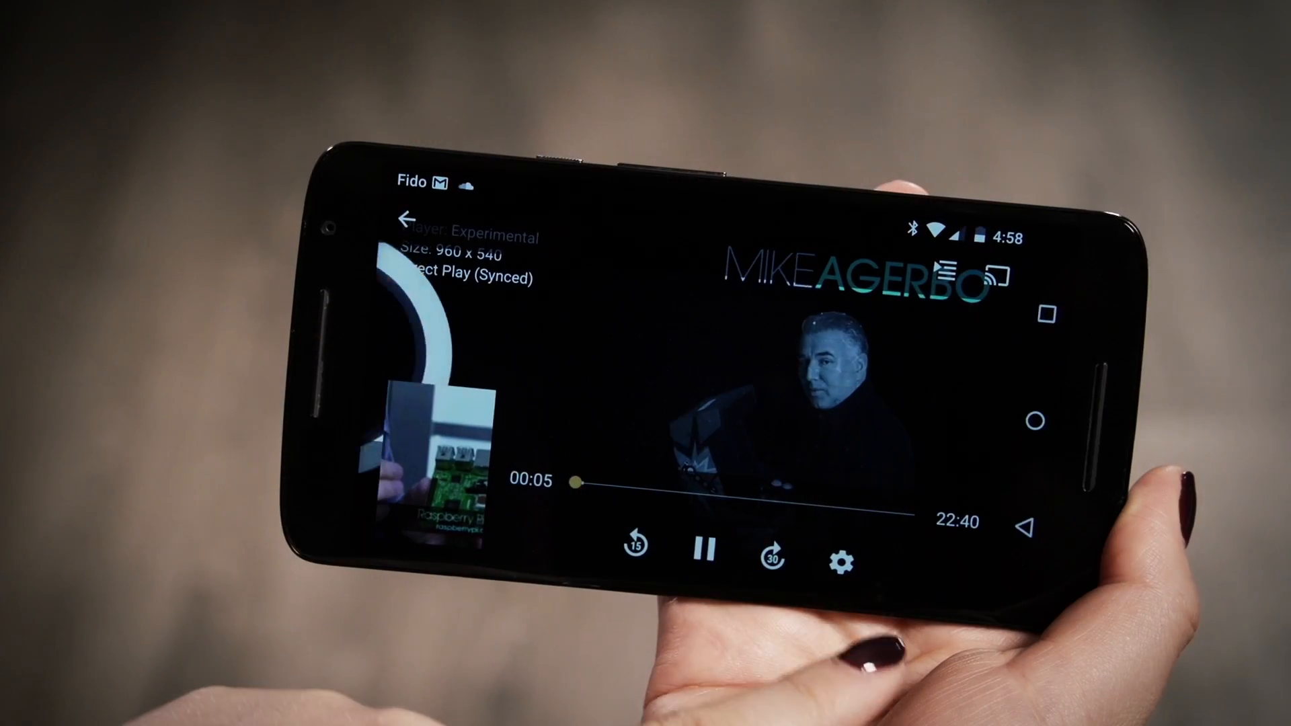
click(841, 562)
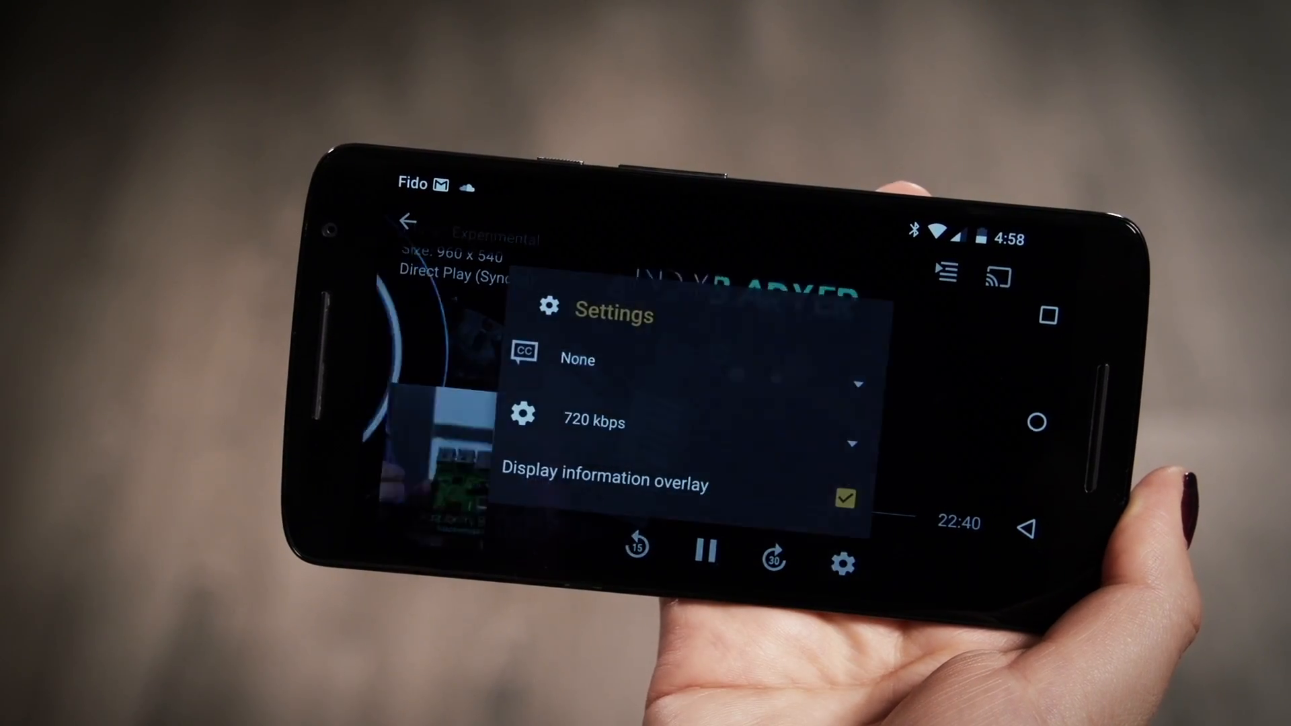